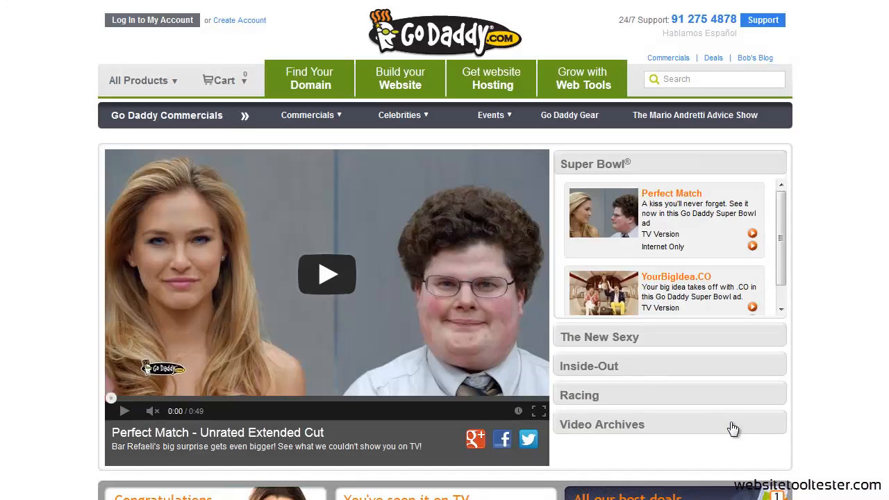
Play the Perfect Match commercial, then compare Website Builder's Economy, Deluxe and Premium plans.
left_click(326, 274)
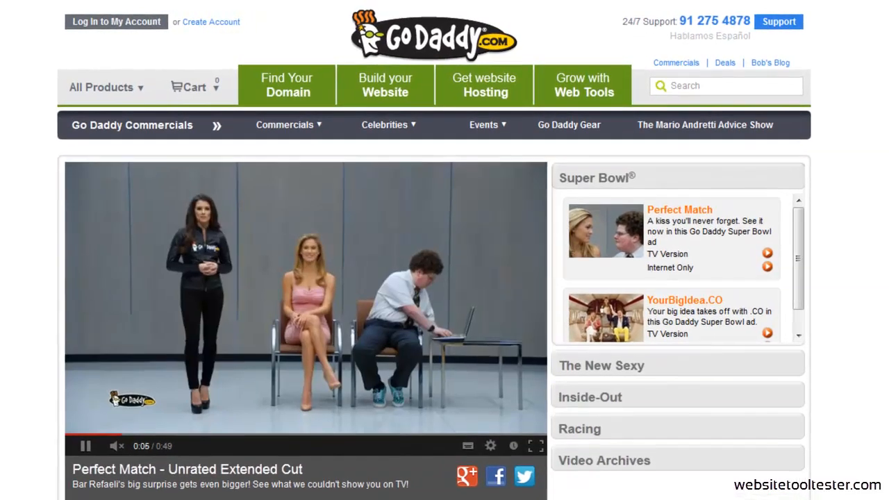
left_click(287, 85)
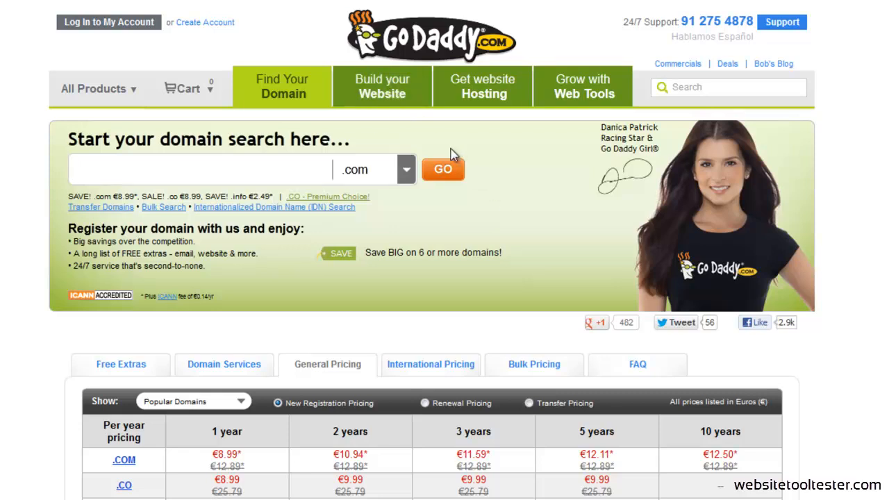
left_click(382, 85)
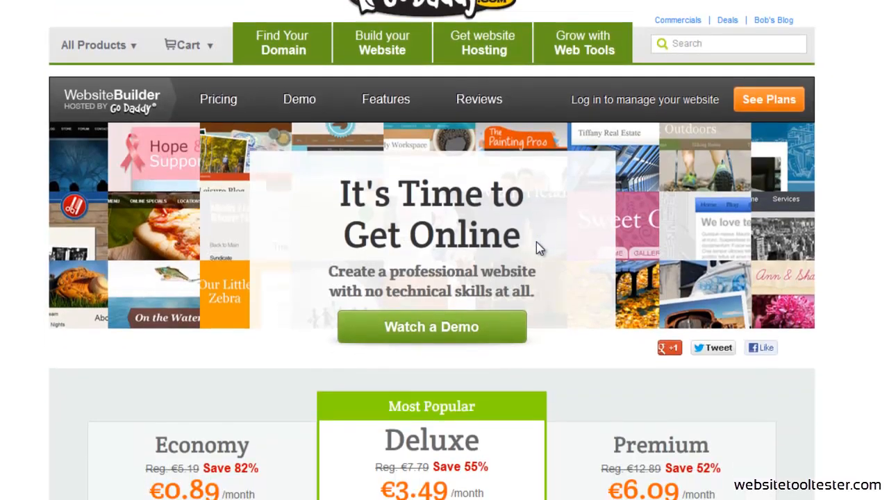
scroll("down", 3)
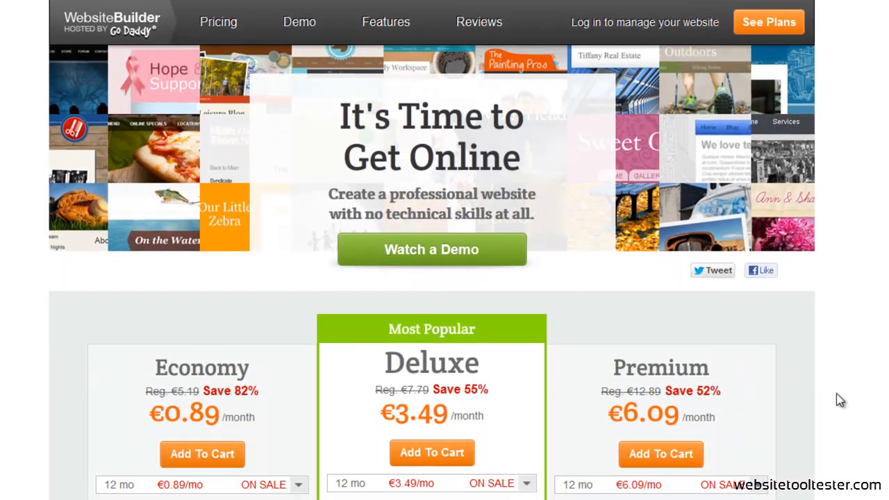
scroll("down", 3)
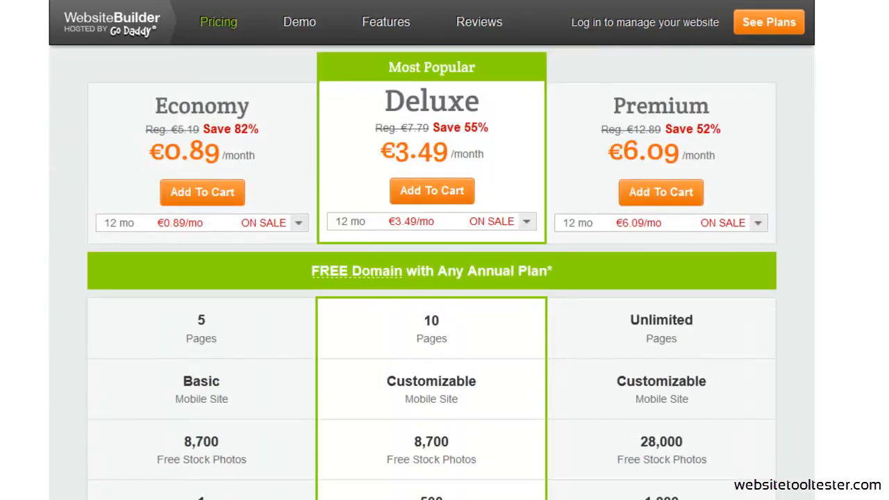
scroll("down", 3)
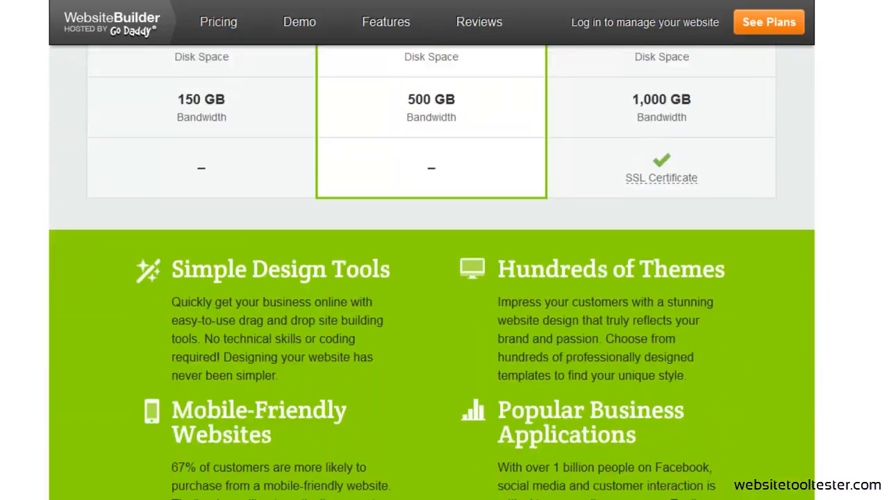
Log in to Website Builder, then open and close the dashboard's Settings menu.
left_click(644, 22)
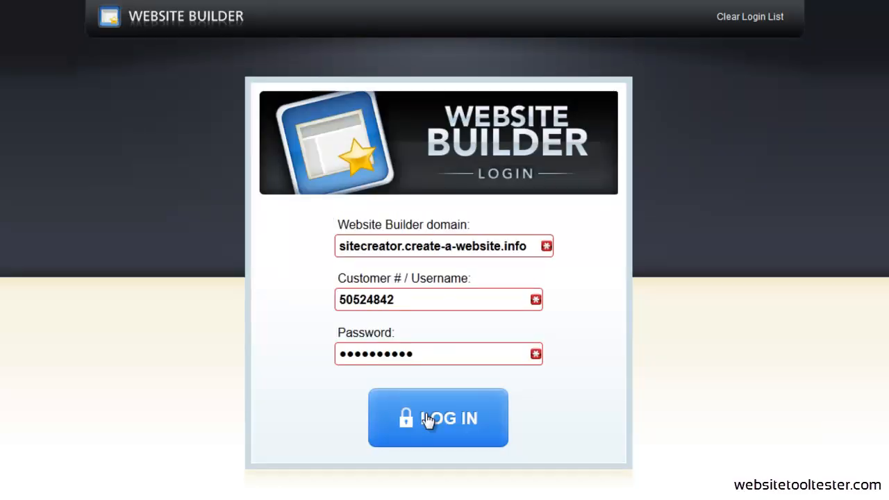
left_click(437, 417)
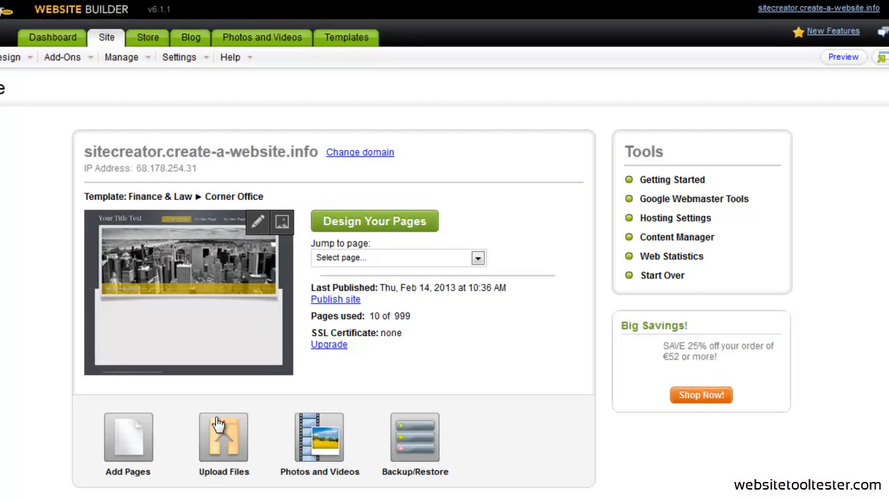
left_click(121, 56)
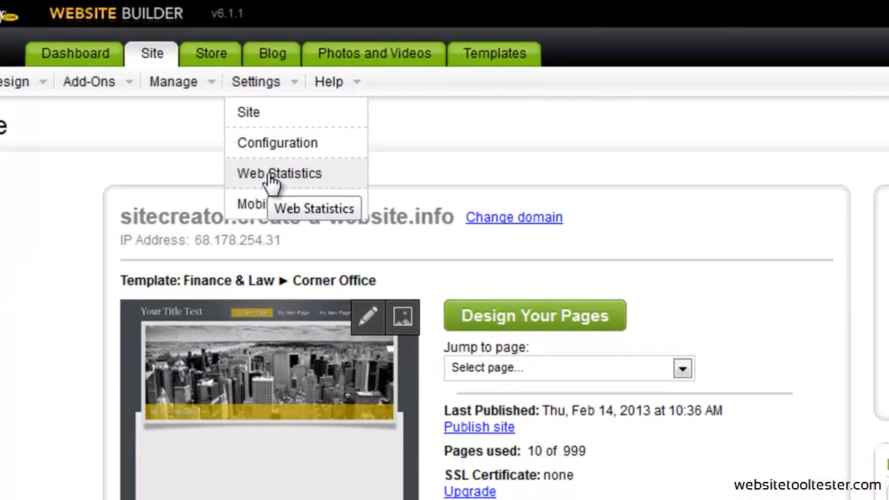
left_click(174, 81)
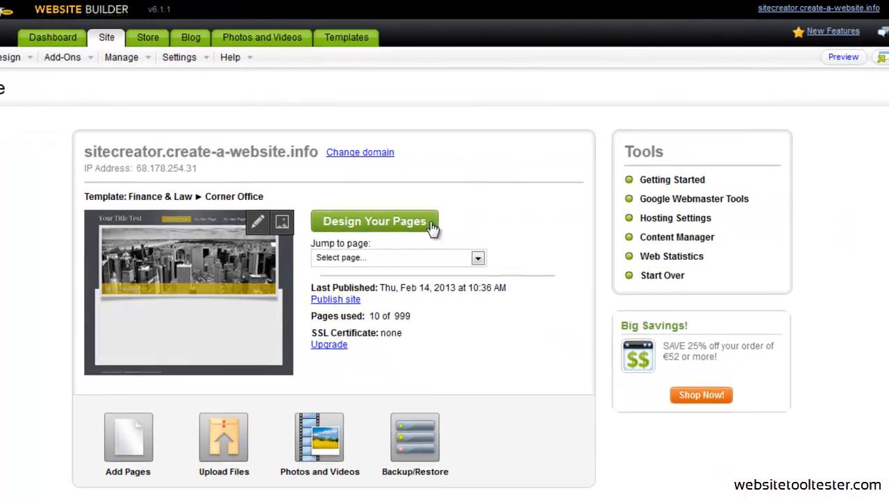
Open Design Your Pages and italicize 'photography' in the home page intro text.
left_click(374, 221)
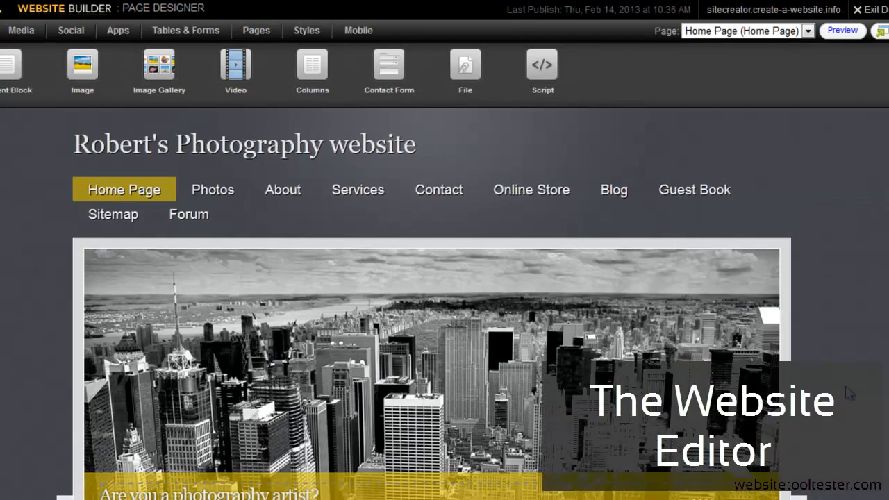
scroll("down", 3)
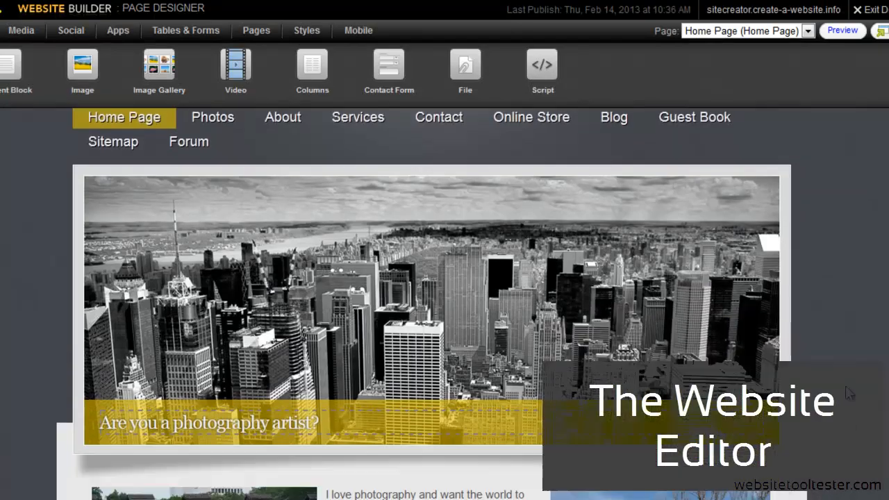
scroll("down", 3)
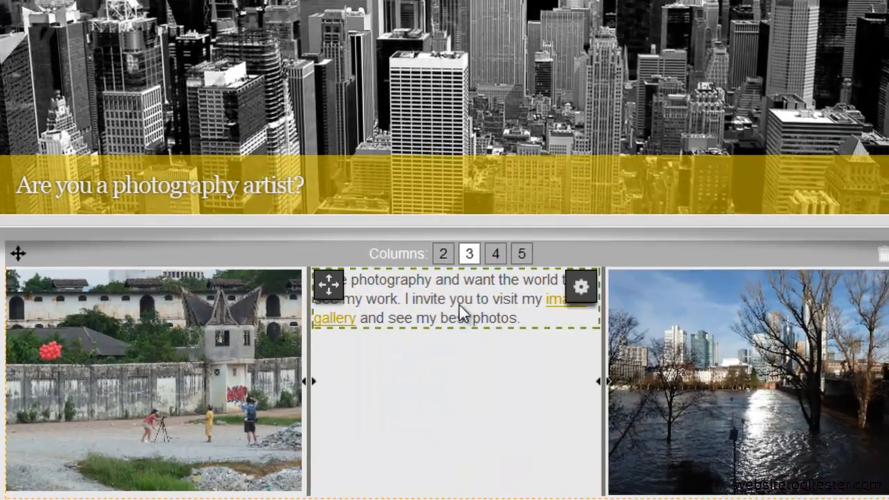
left_click(580, 286)
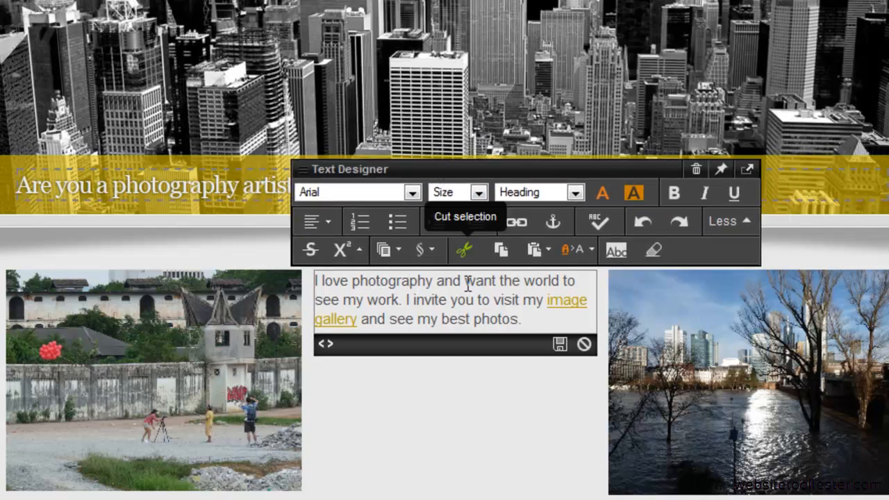
double_click(392, 281)
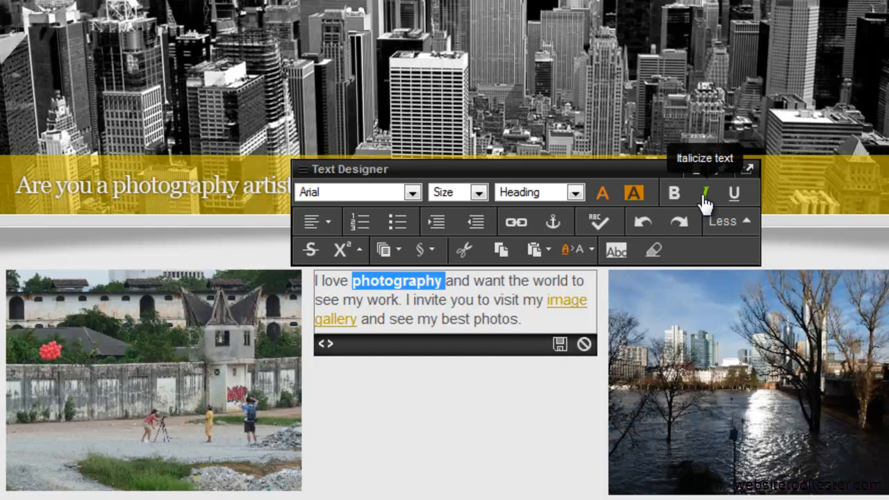
left_click(704, 193)
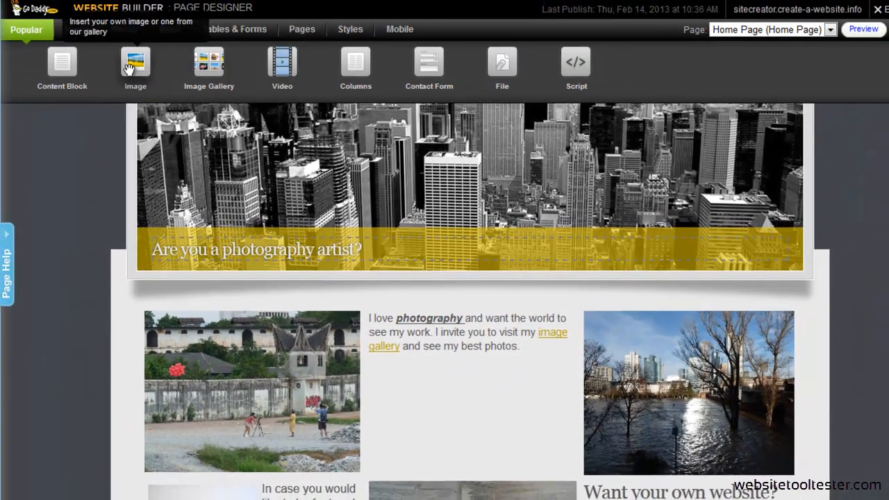
Drop an Image element above the intro columns and choose the blue moored-boats photo.
left_click_drag(136, 62, 281, 309)
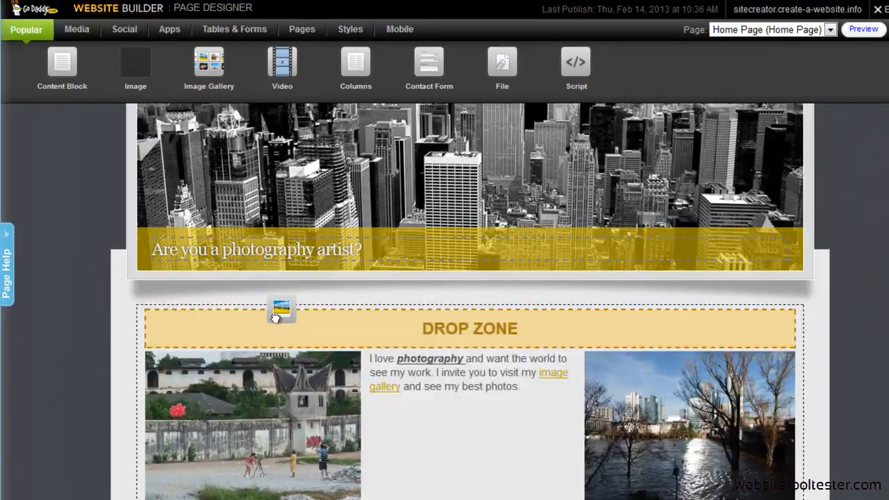
left_click(281, 309)
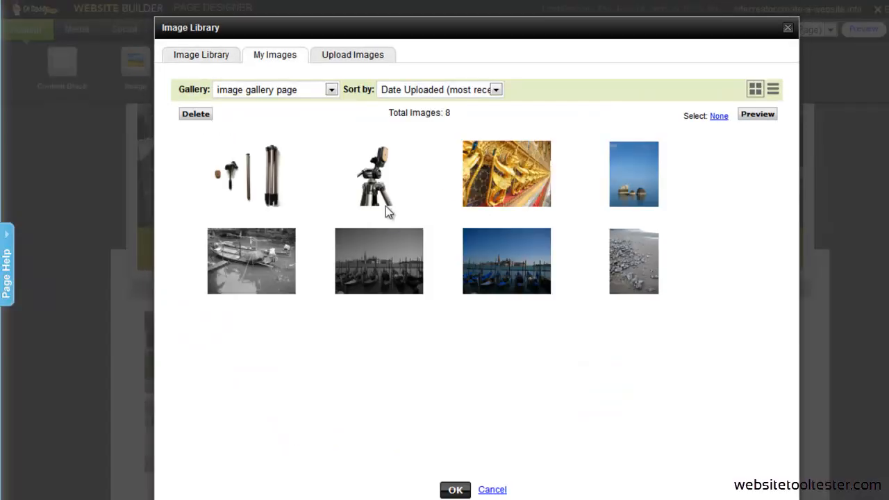
left_click(507, 261)
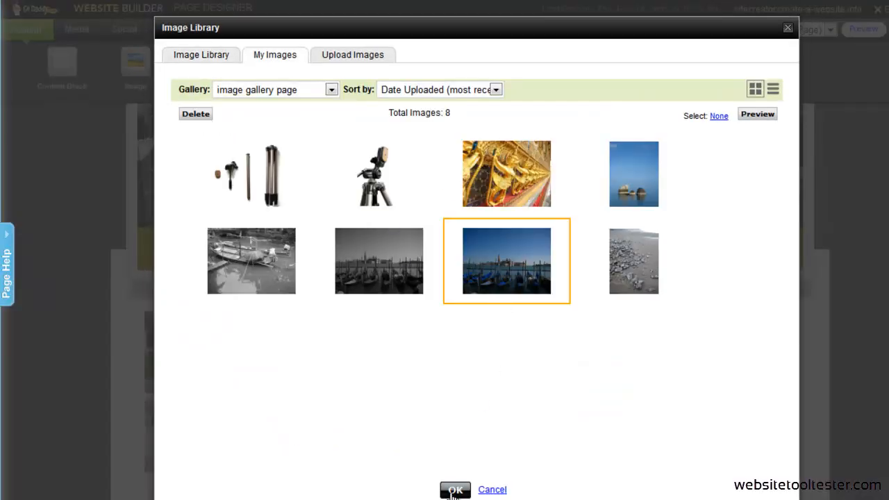
left_click(455, 489)
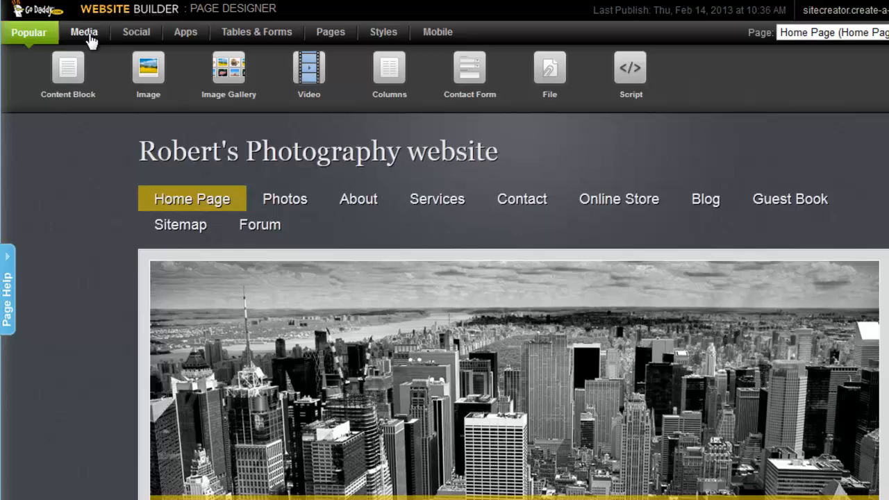
Browse the Media elements, then show Tables & Forms with the Contact page selected.
left_click(84, 32)
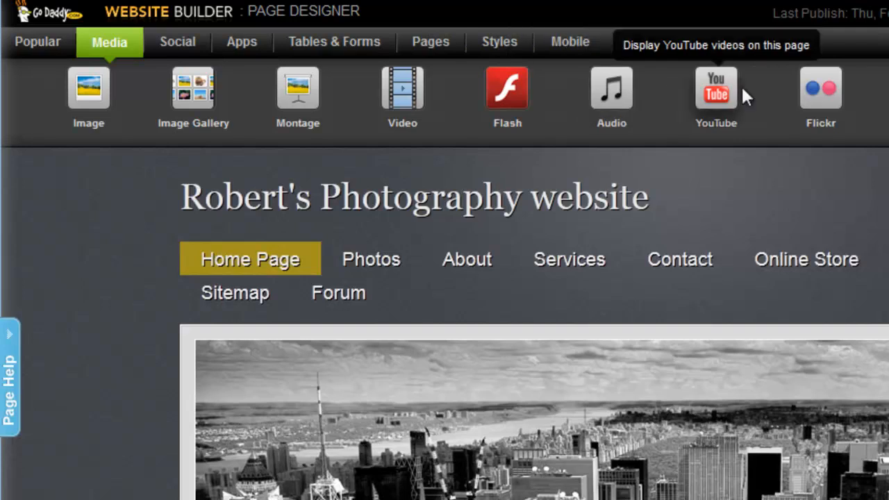
mouse_move(817, 195)
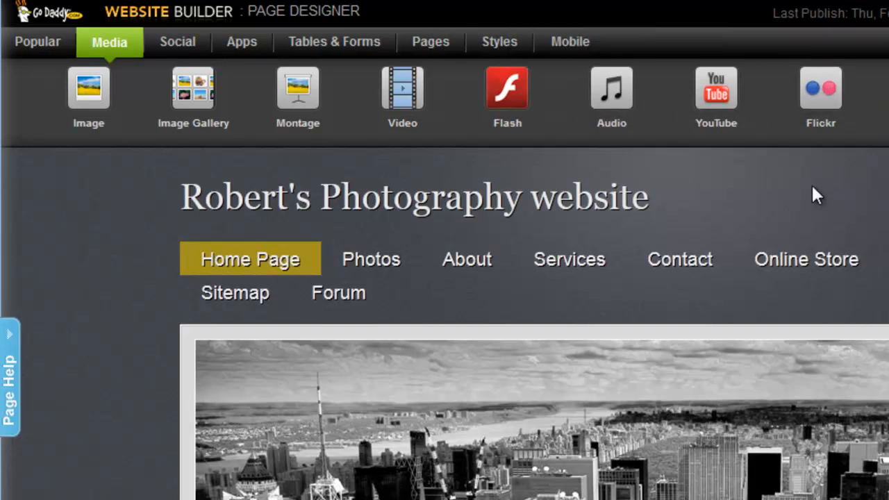
mouse_move(298, 94)
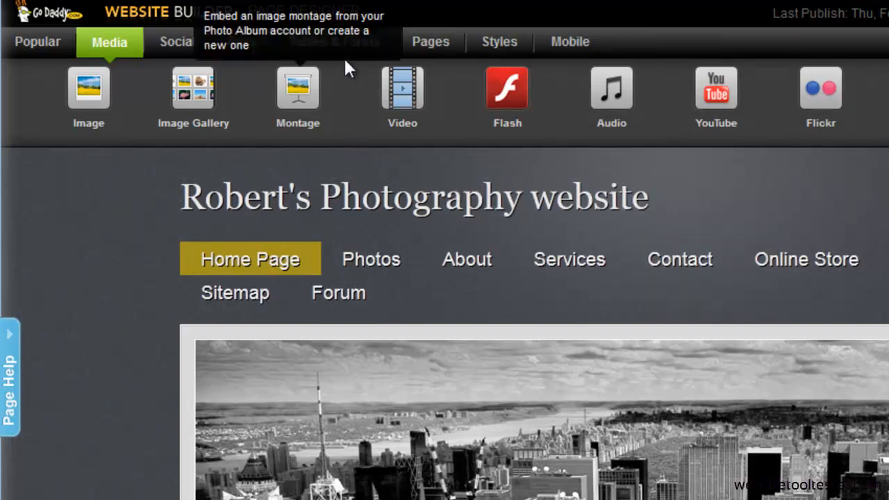
mouse_move(334, 41)
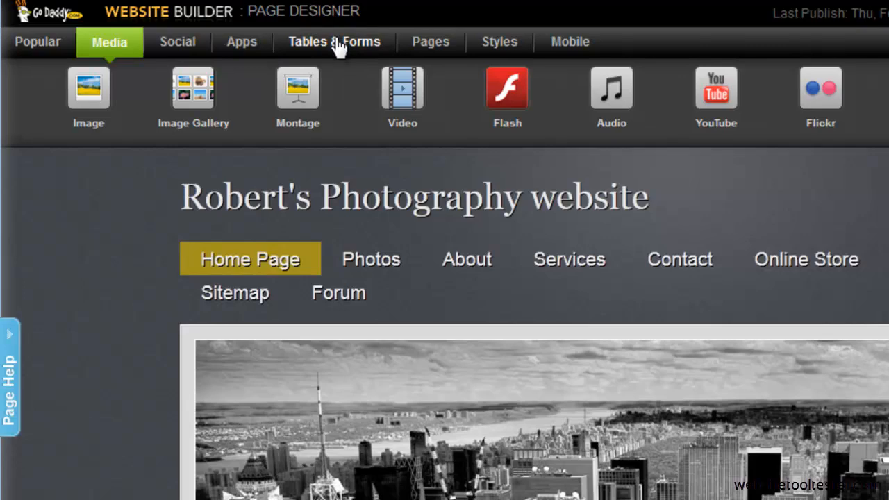
left_click(334, 41)
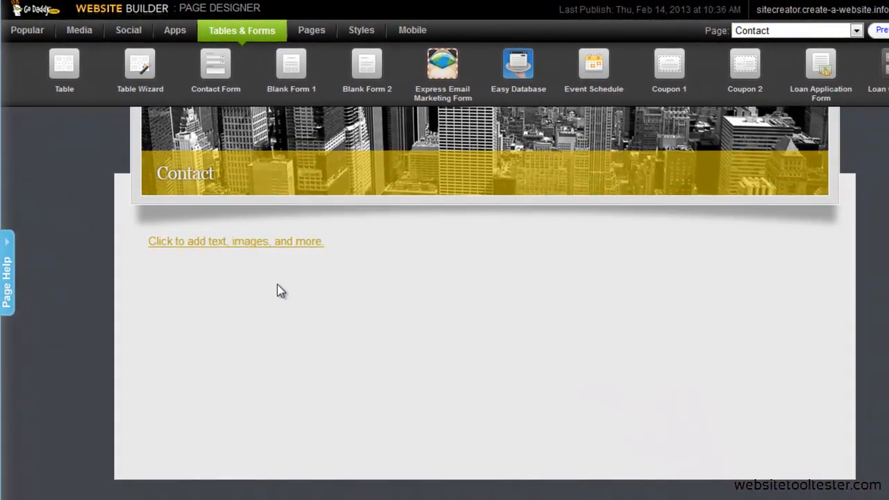
Insert a Contact Form and add a radio button field labelled 'test'.
left_click(235, 241)
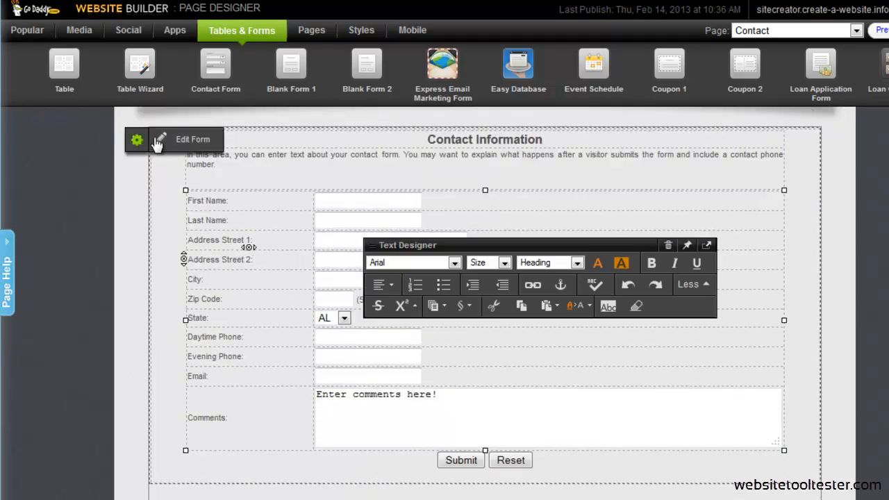
left_click(193, 139)
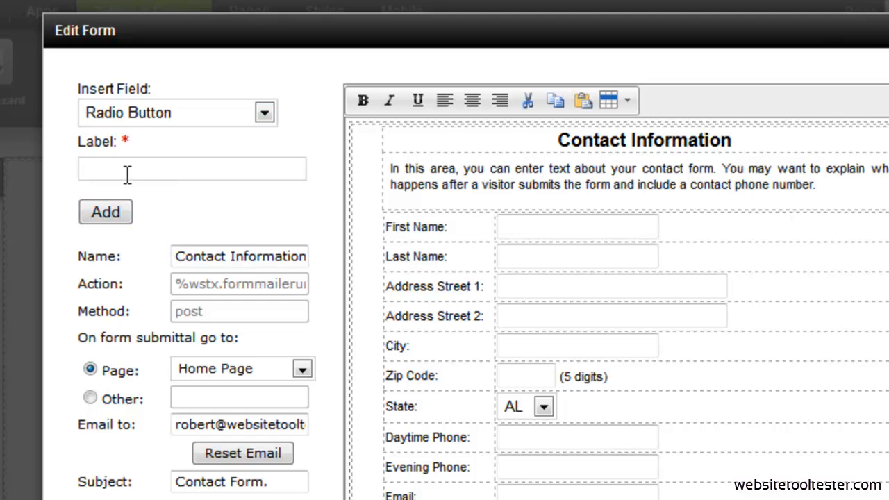
type("test")
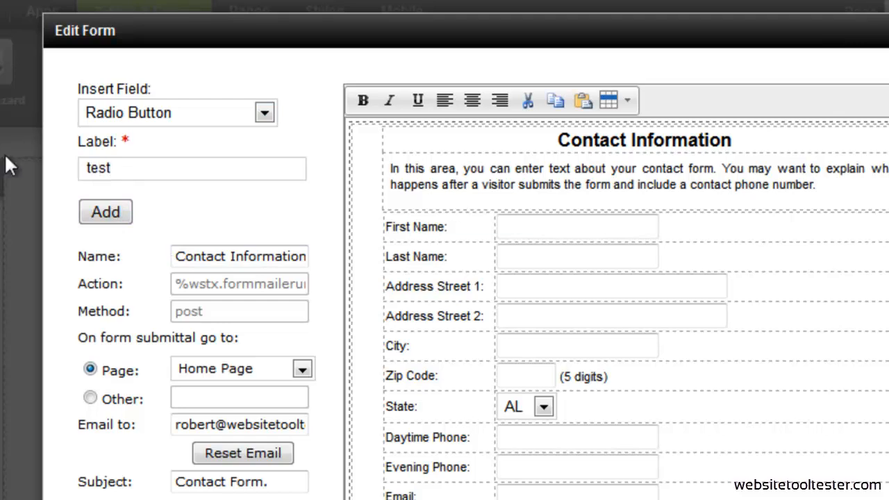
left_click(106, 212)
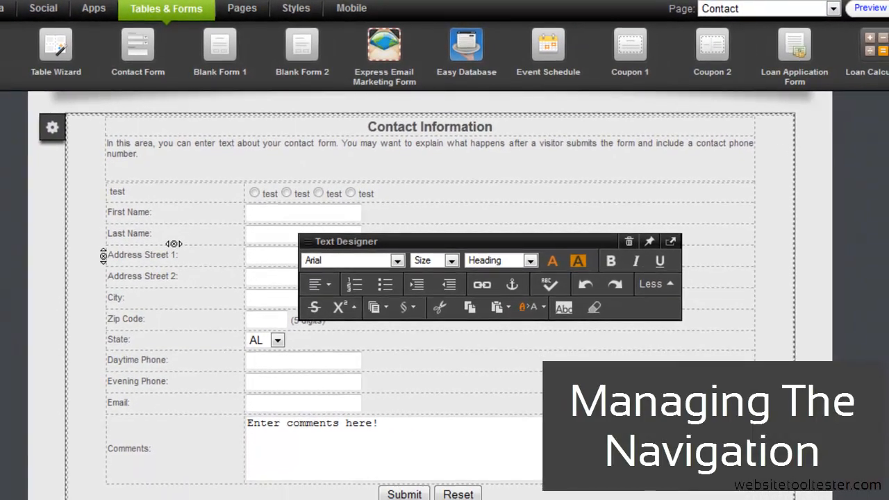
mouse_move(873, 435)
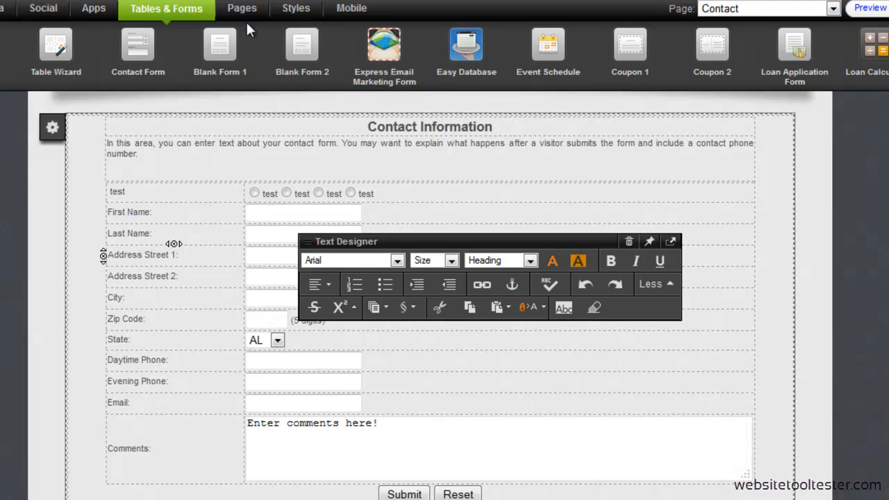
Open Edit Navigation to view the page tree, with Sub Page under Services.
left_click(242, 8)
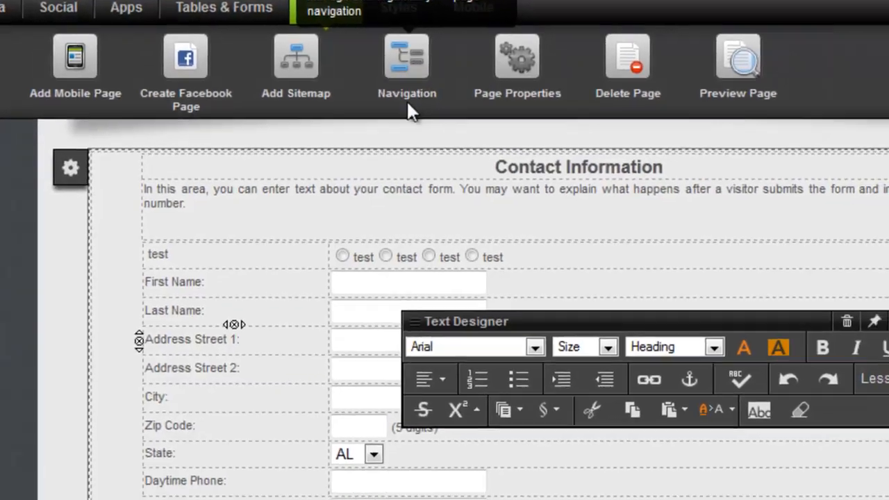
left_click(406, 66)
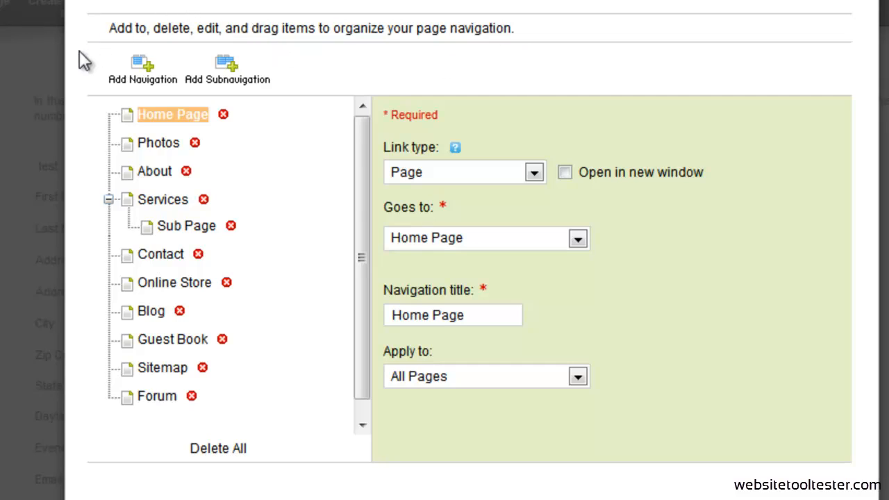
mouse_move(170, 206)
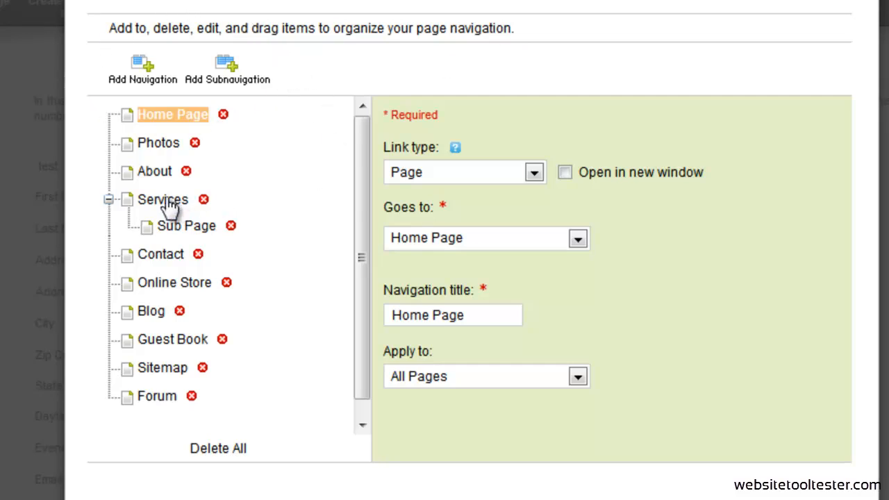
mouse_move(176, 233)
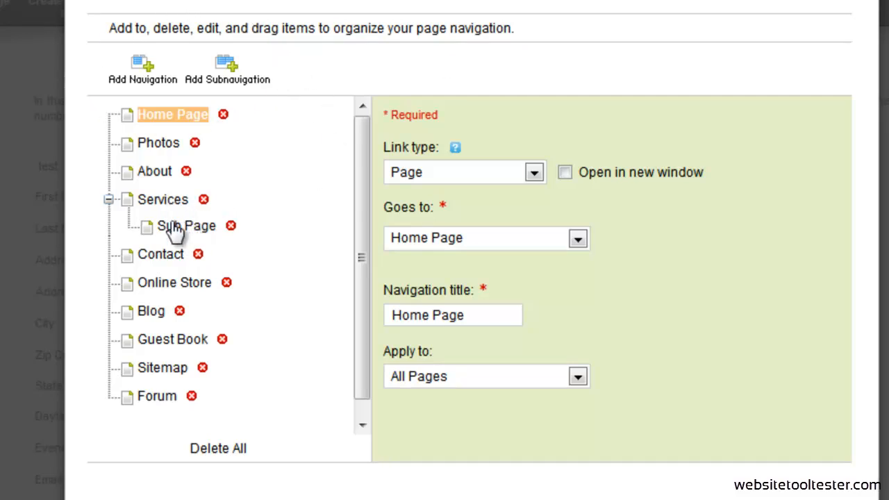
mouse_move(775, 424)
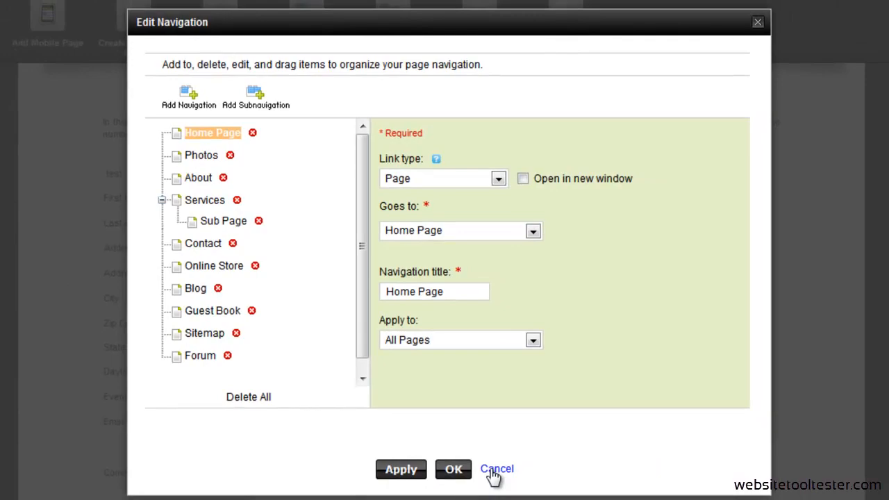
Cancel Edit Navigation without saving and view Organize Site, with Contact under About.
left_click(497, 469)
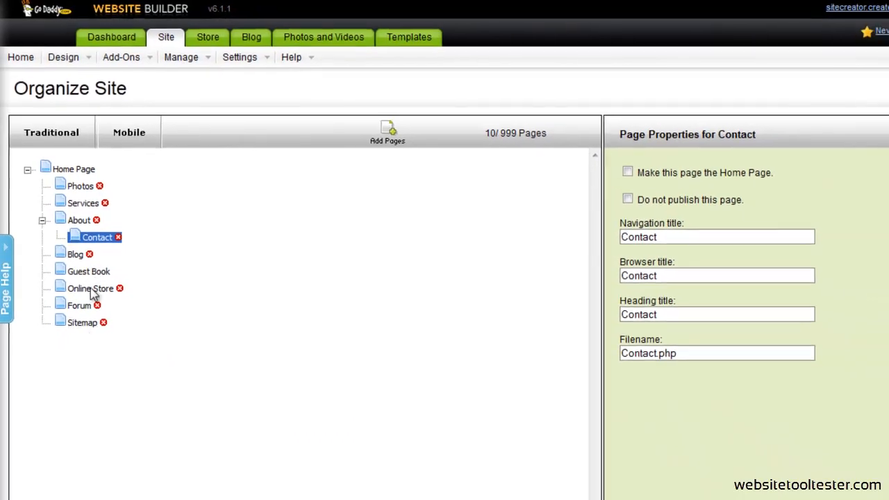
Launch the Page Designer from the Design menu and open the template gallery.
left_click(63, 57)
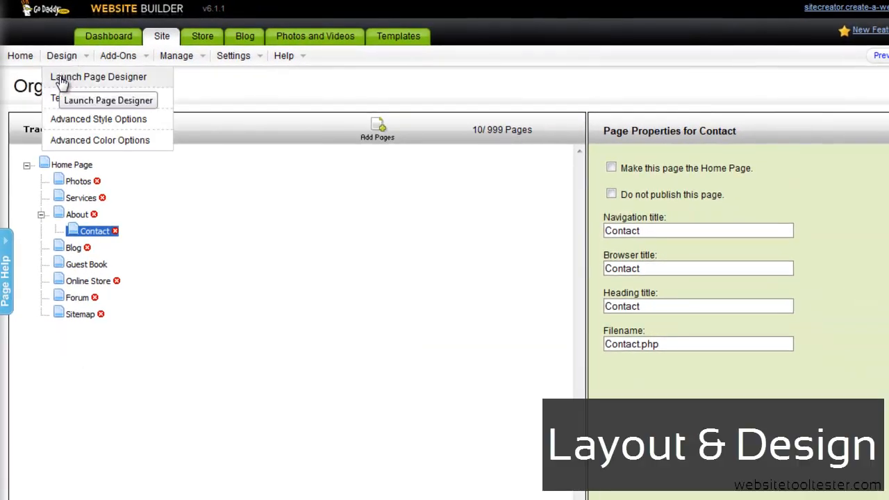
left_click(98, 76)
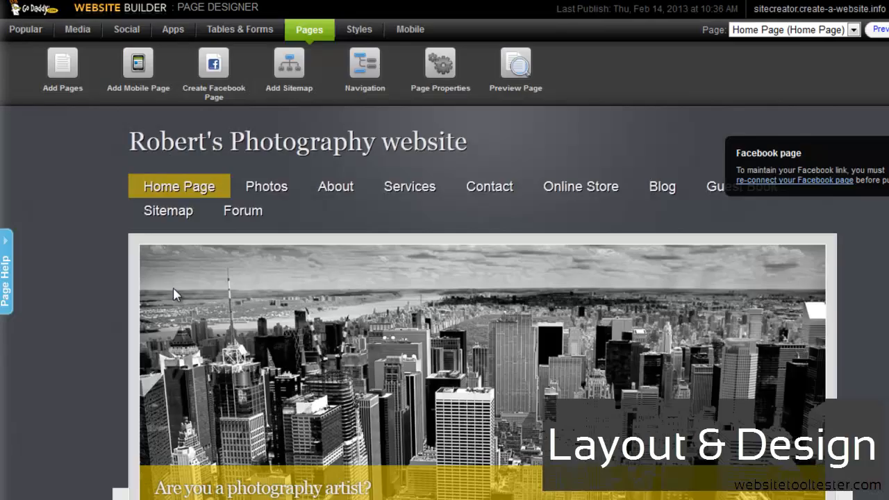
left_click(359, 29)
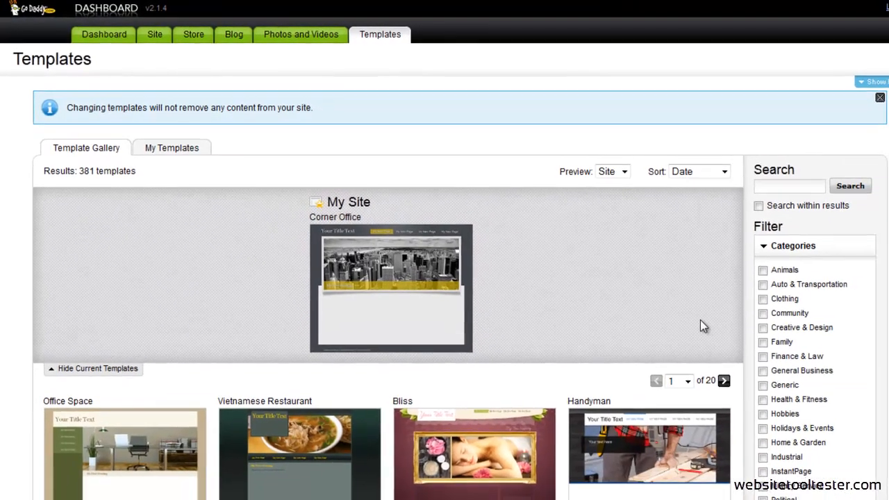
Preview the Bliss template in another colour scheme, then return to the Site home.
scroll("down", 3)
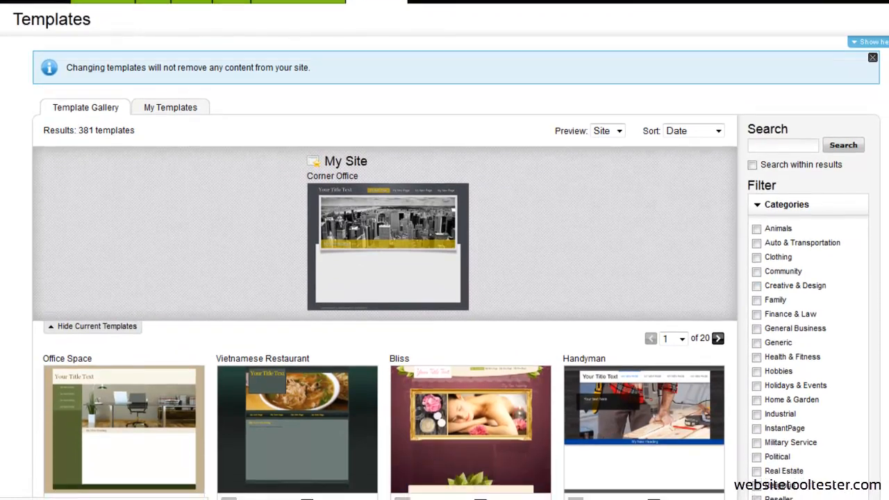
scroll("down", 3)
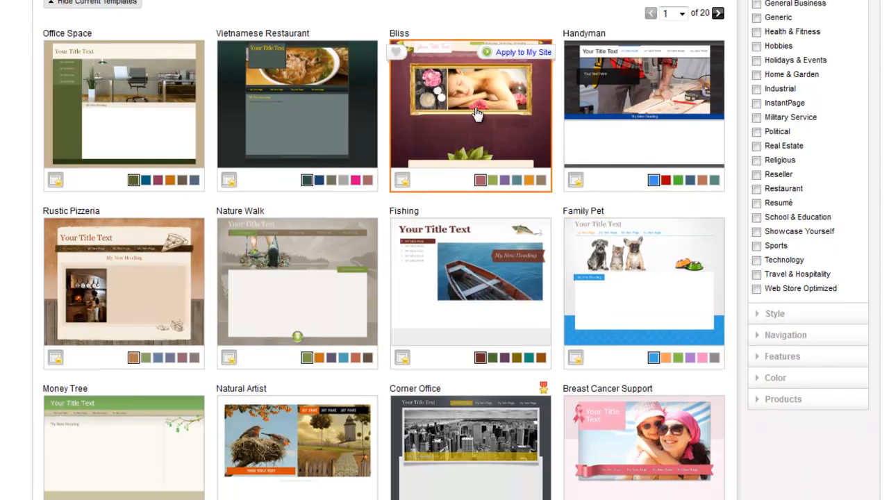
left_click(471, 111)
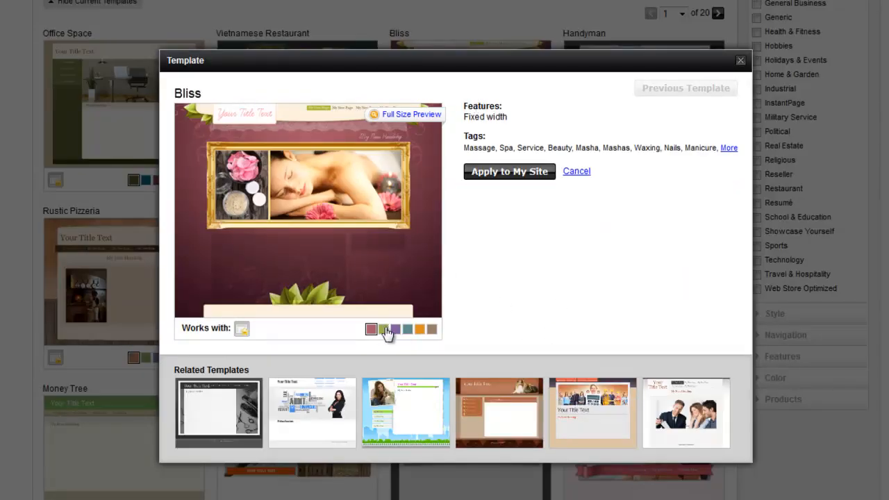
left_click(395, 328)
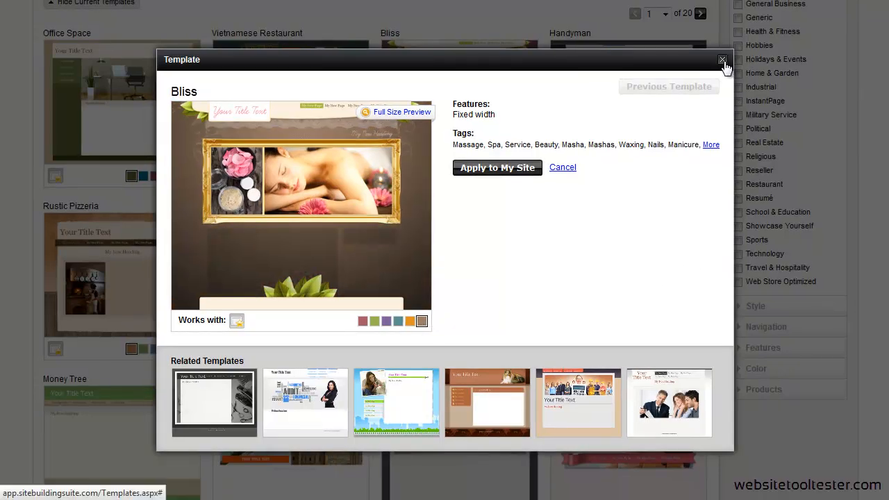
left_click(722, 60)
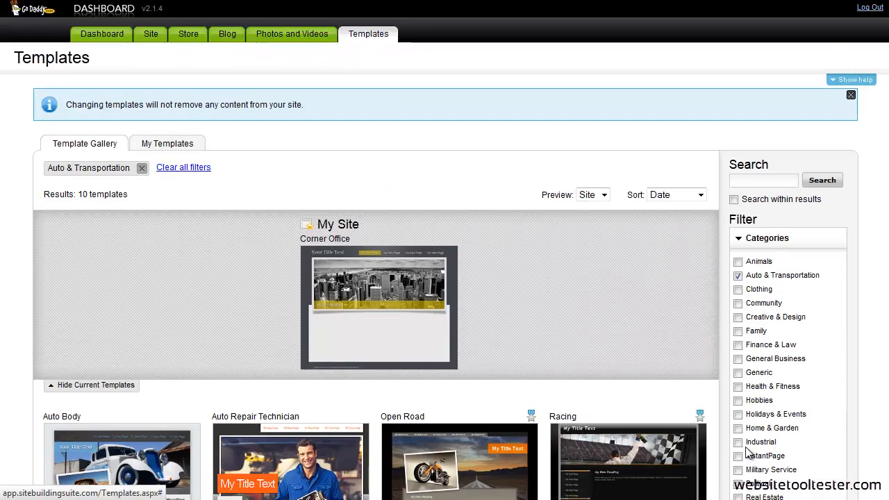
left_click(150, 33)
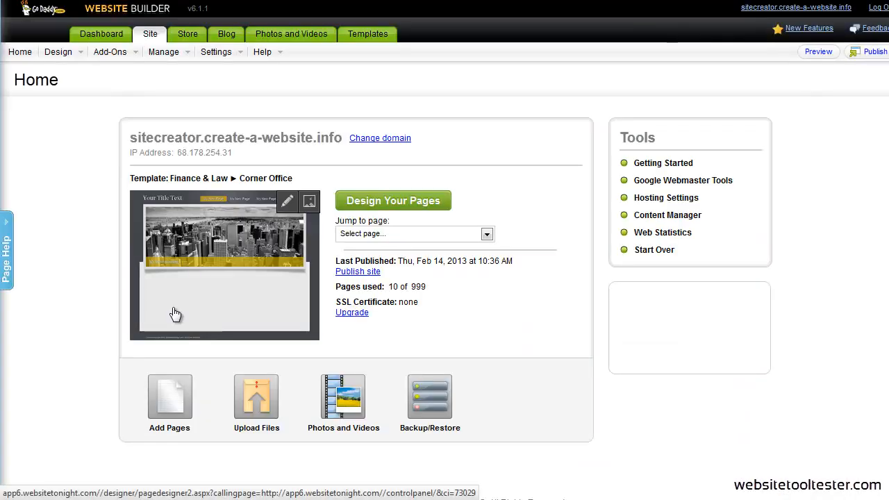
Review the home page's Template Images, Color and Styles advanced design options without changes.
left_click(393, 200)
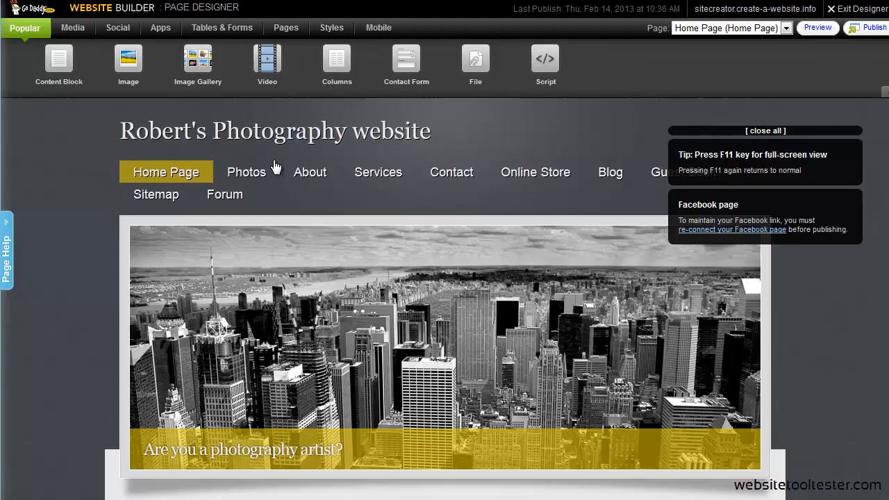
left_click(331, 27)
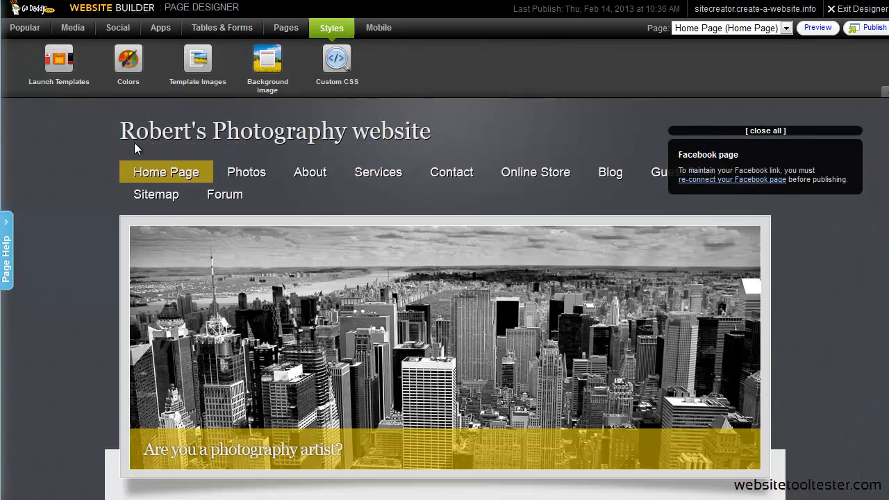
left_click(197, 59)
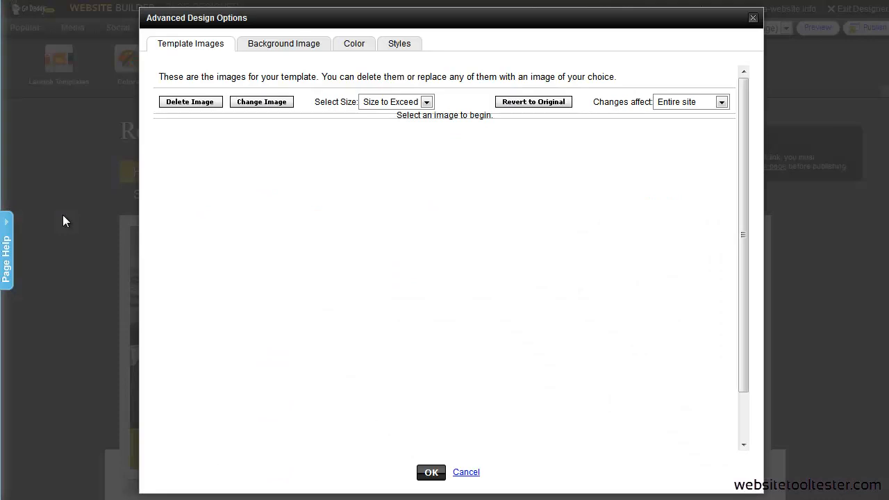
left_click(190, 43)
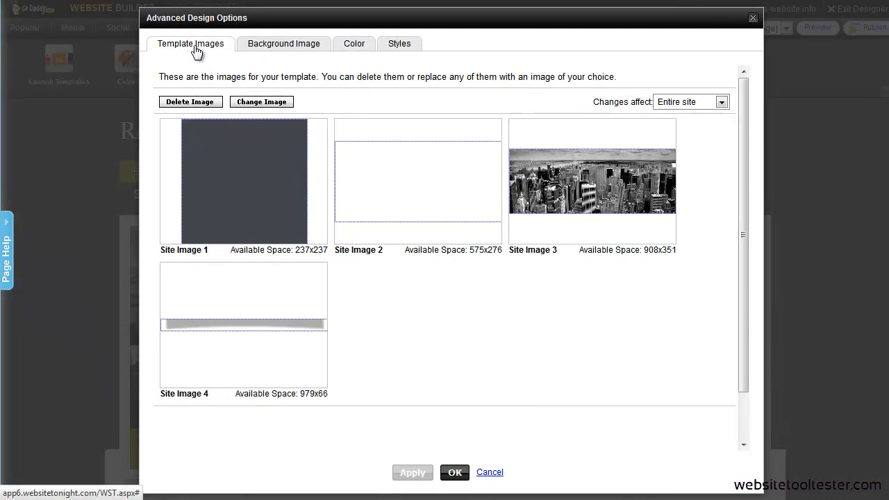
left_click(283, 43)
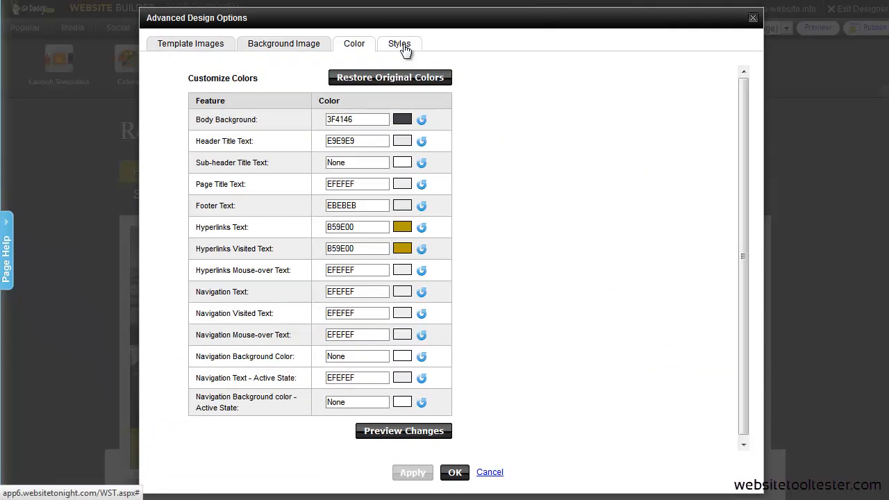
left_click(400, 44)
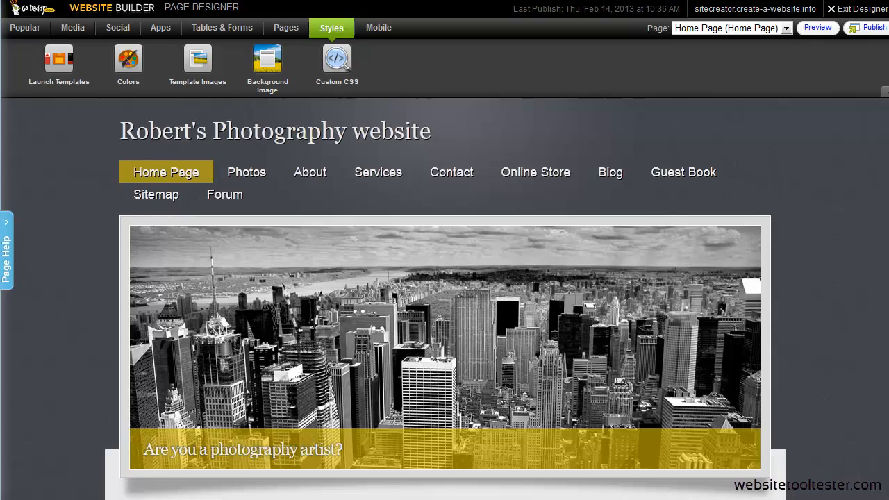
Scroll through GoDaddy support's email to the page and navigation order instructions.
scroll("down", 3)
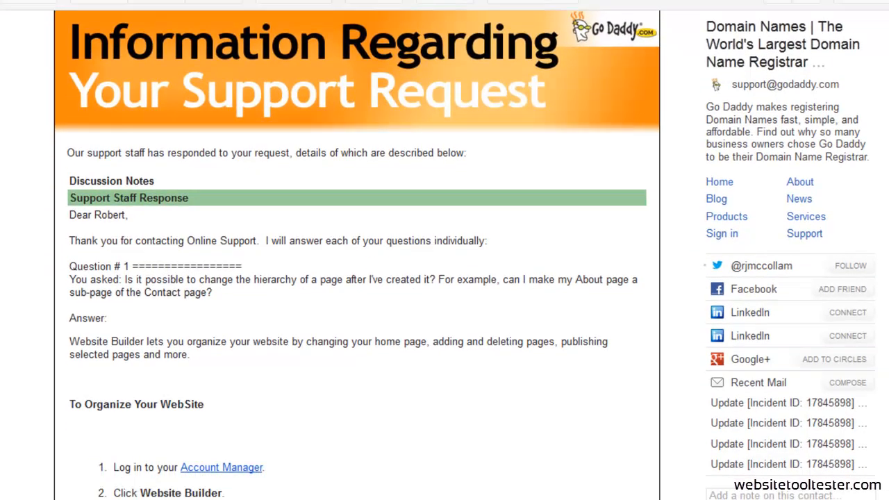
scroll("down", 3)
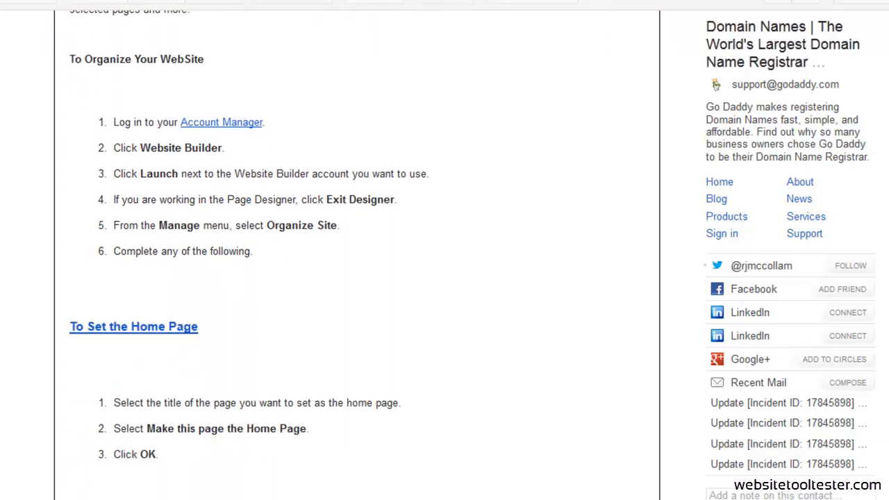
scroll("down", 3)
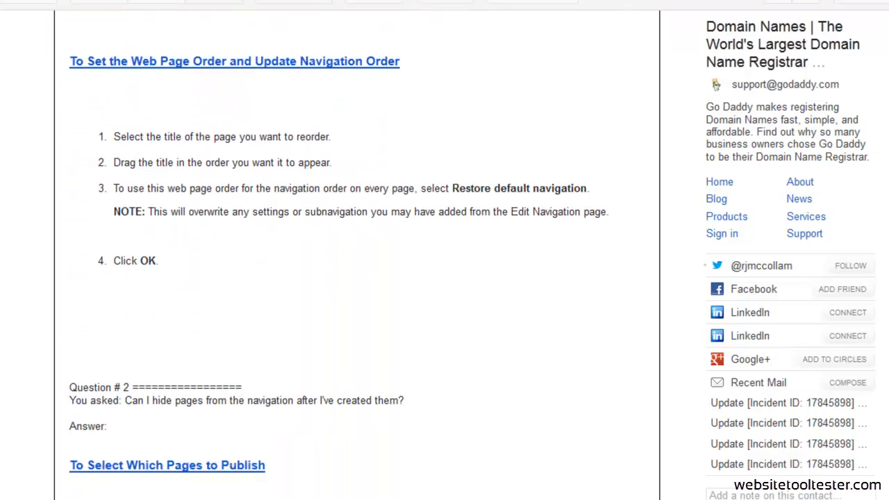
scroll("down", 3)
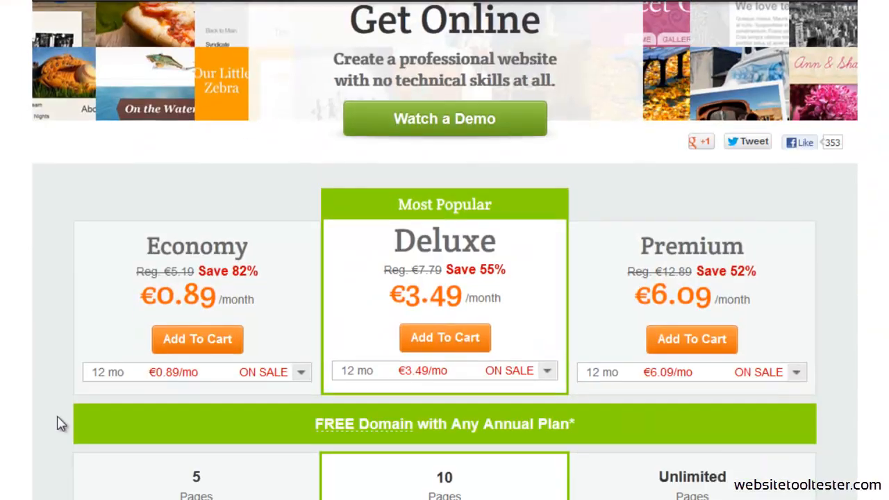
Choose the 1 mo term in the Economy plan's billing dropdown.
left_click(301, 371)
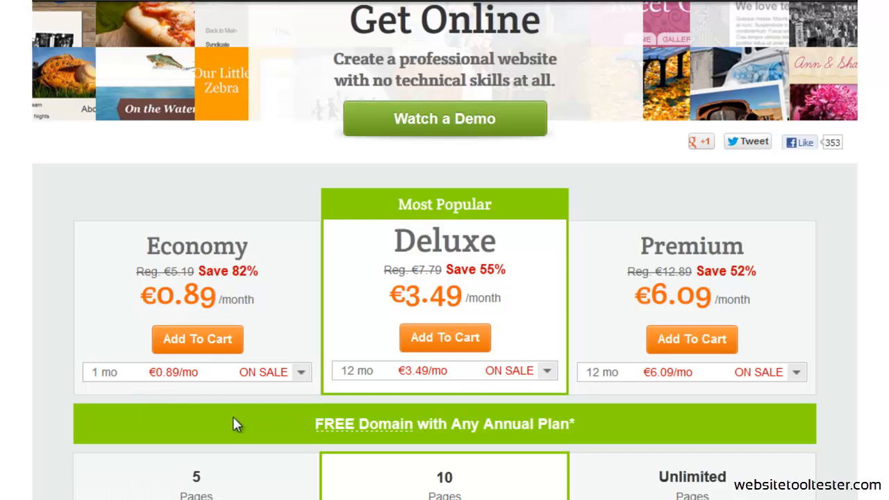
mouse_move(694, 460)
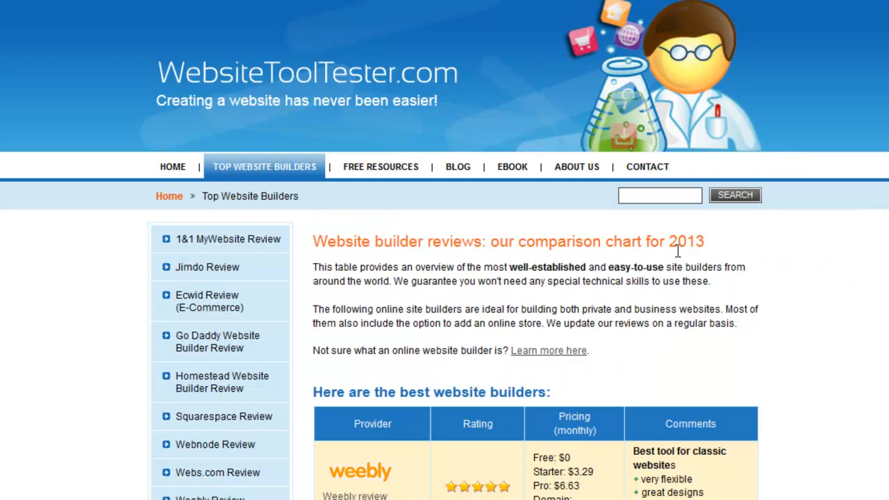
Scroll the Top Website Builders comparison table down to the Go Daddy row.
scroll("down", 3)
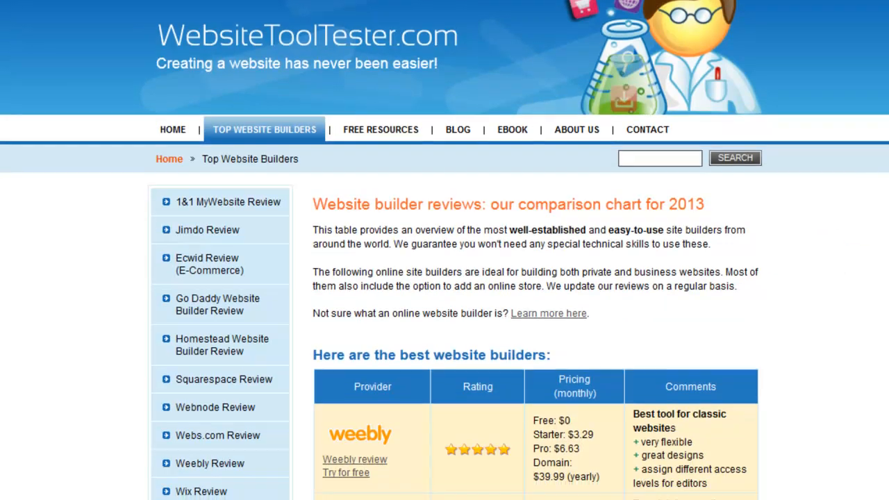
scroll("down", 3)
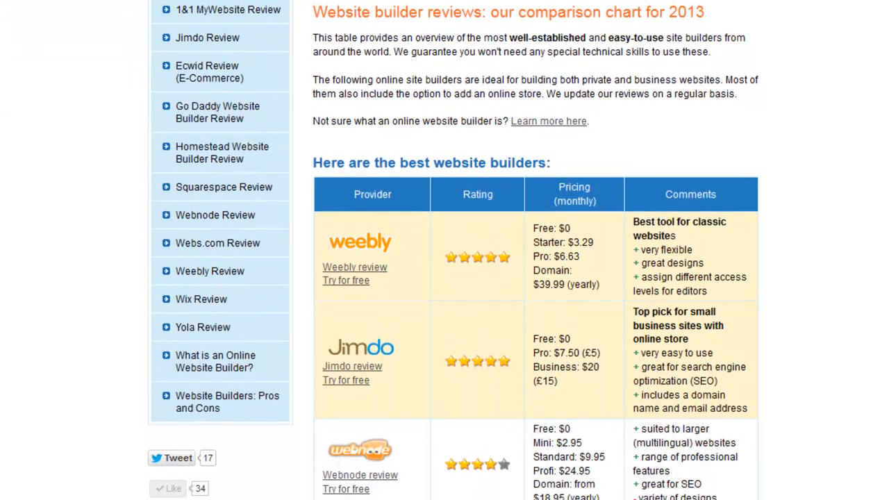
scroll("down", 3)
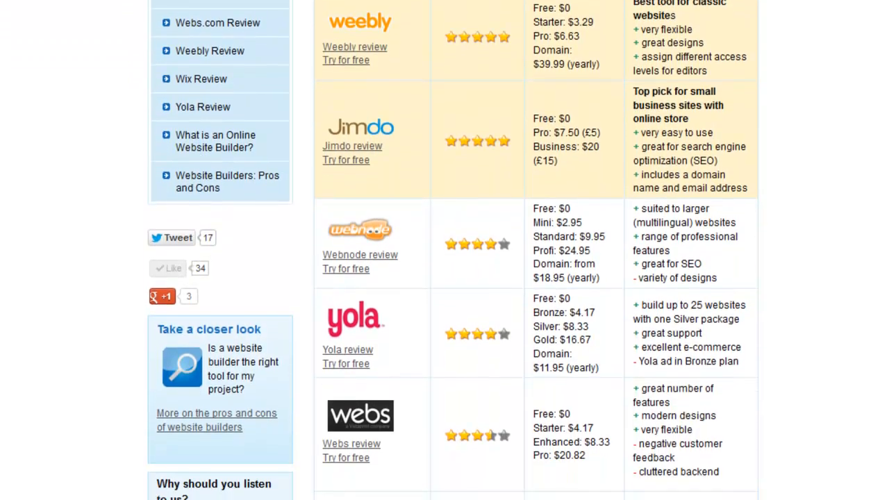
scroll("down", 3)
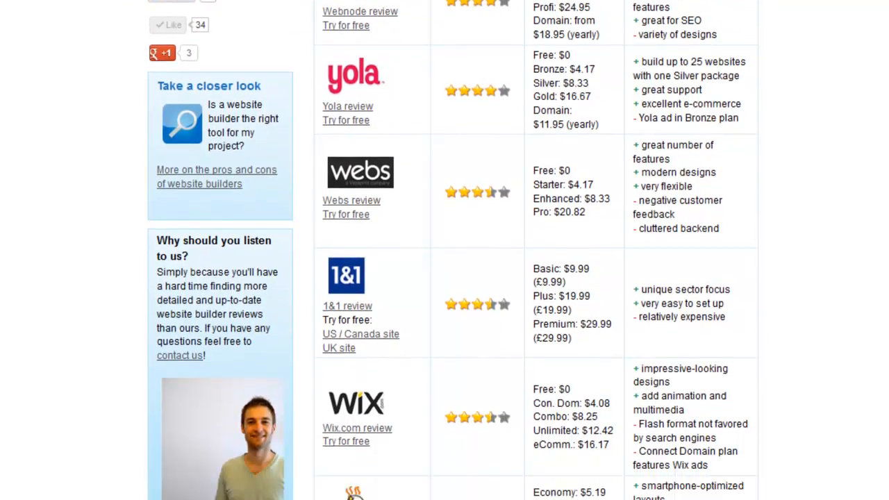
scroll("down", 3)
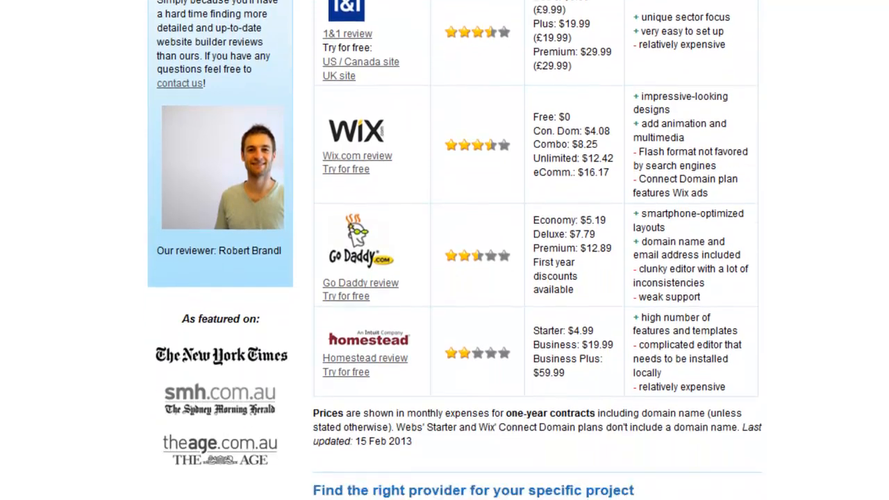